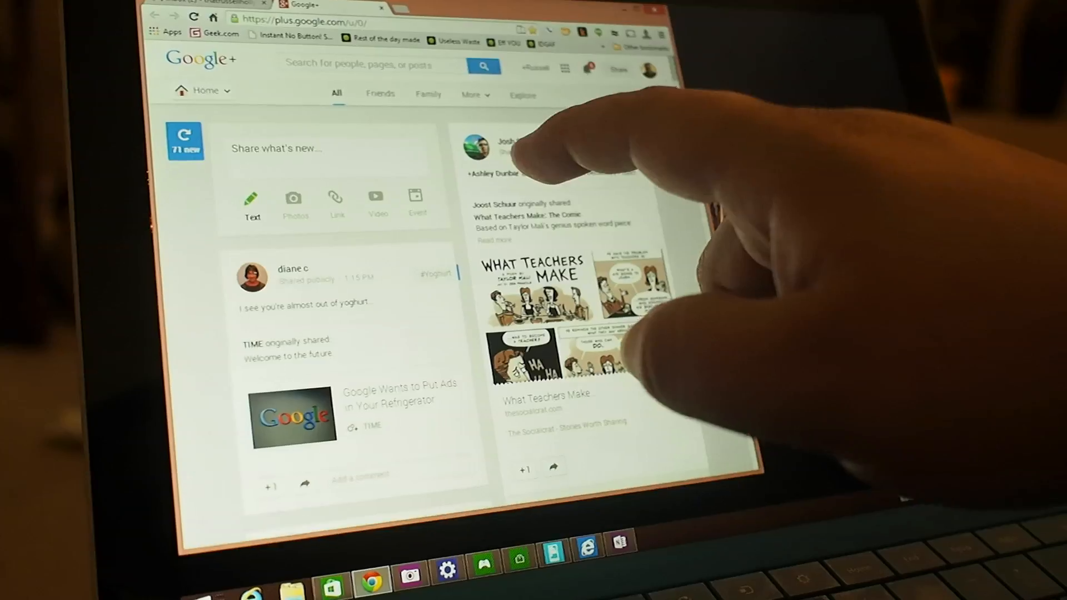
# Handwrite 'is like', 'a dream' and 'if you' into the Google+ post, converted to typed text.
pyautogui.click(307, 148)
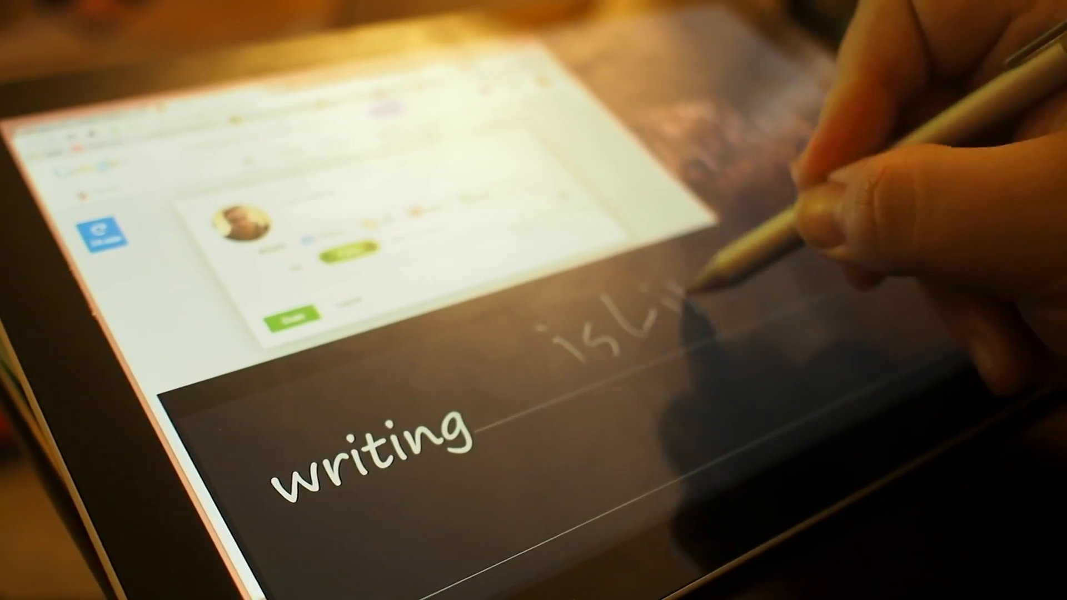
pyautogui.write('is like')
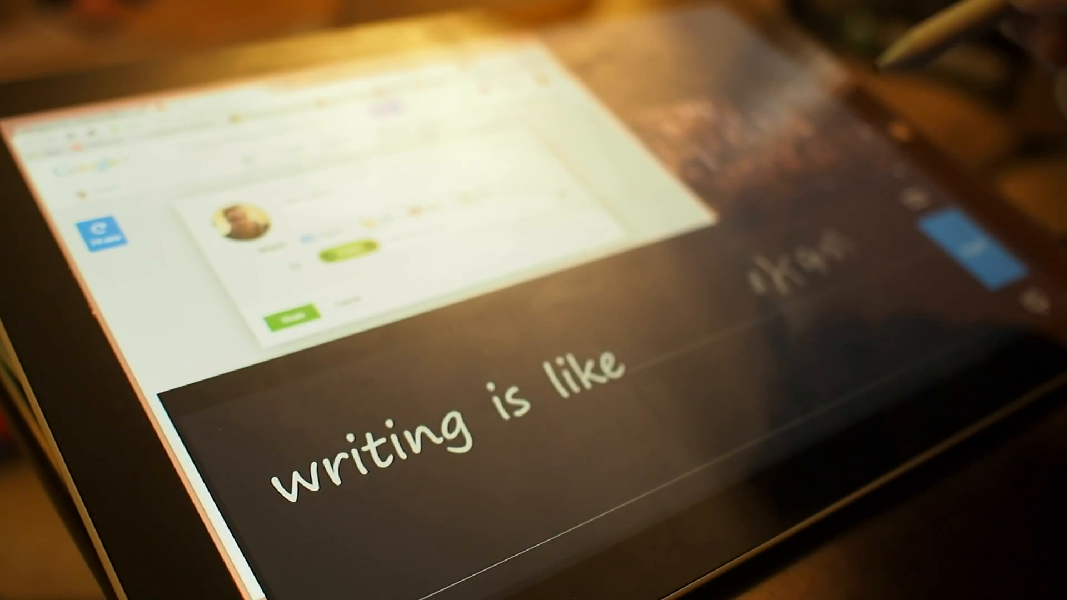
pyautogui.write('adream')
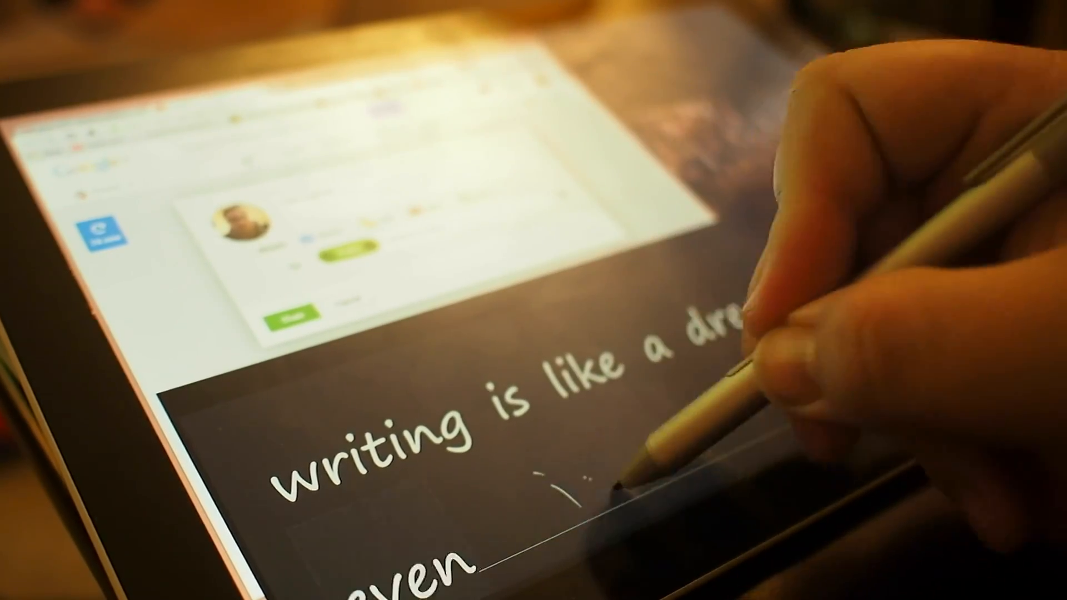
pyautogui.write('if you')
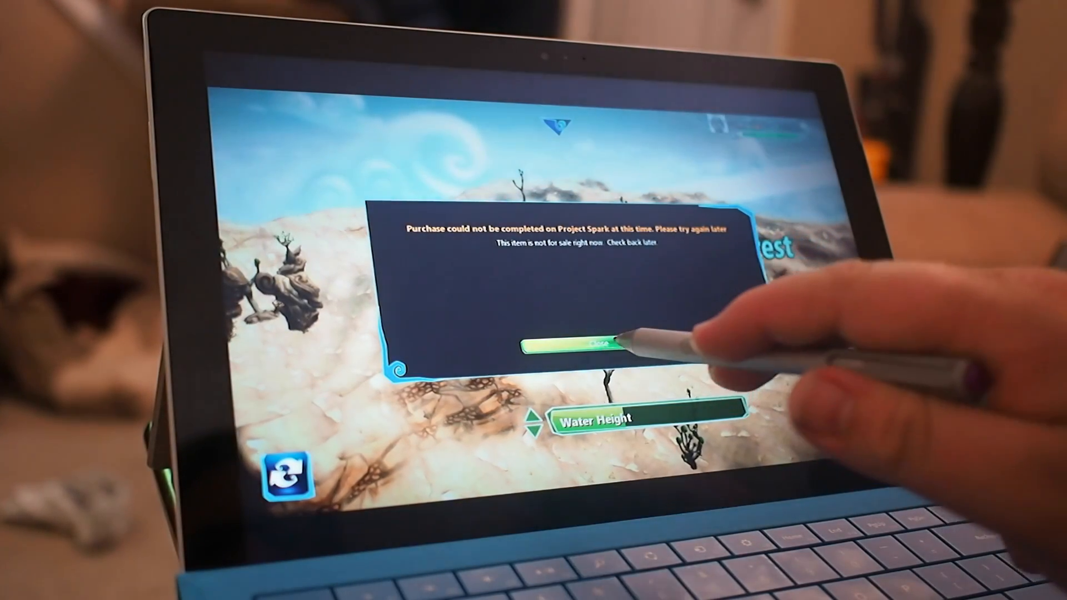
# Dismiss the 'Purchase could not be completed' message to return to environment selection.
pyautogui.click(573, 347)
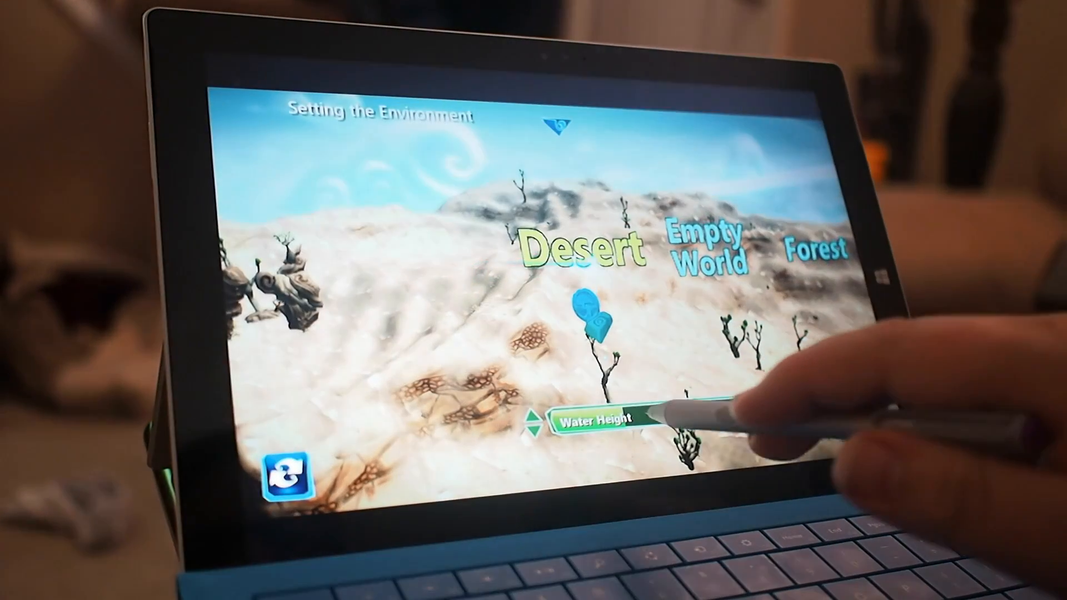